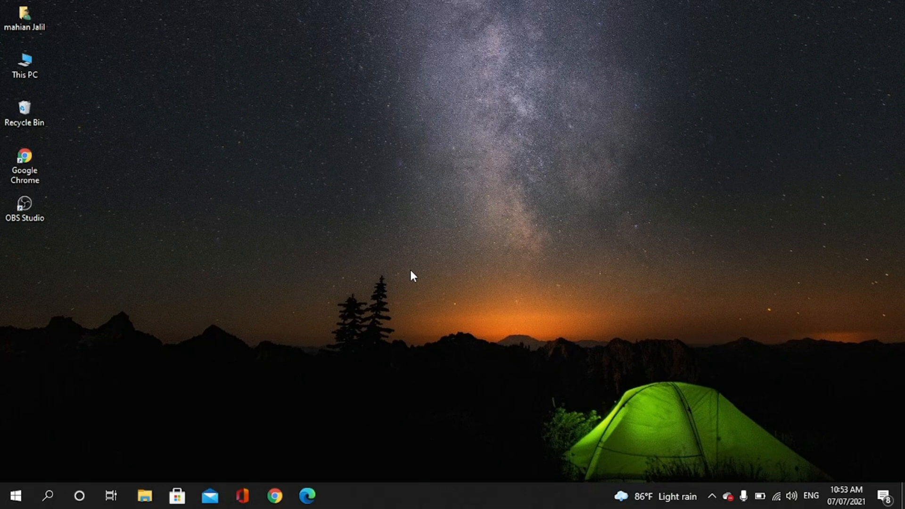
mouse_move(316, 362)
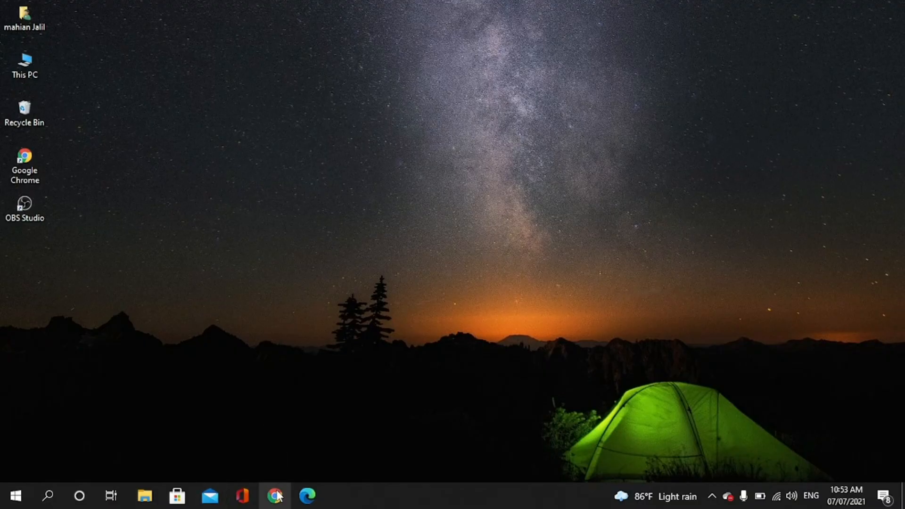
Launch Google Chrome from the taskbar.
click(275, 496)
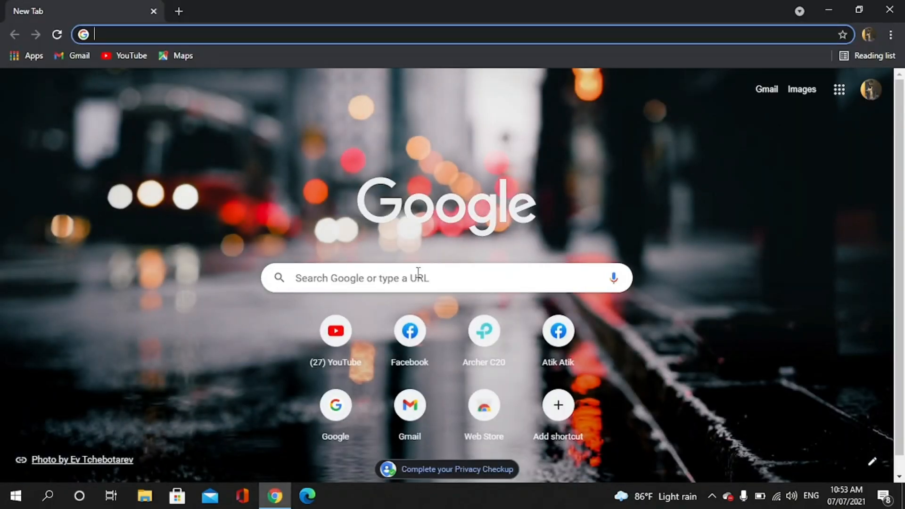
Go to Facebook and reach General Account Settings via the account menu's Settings & privacy.
click(410, 331)
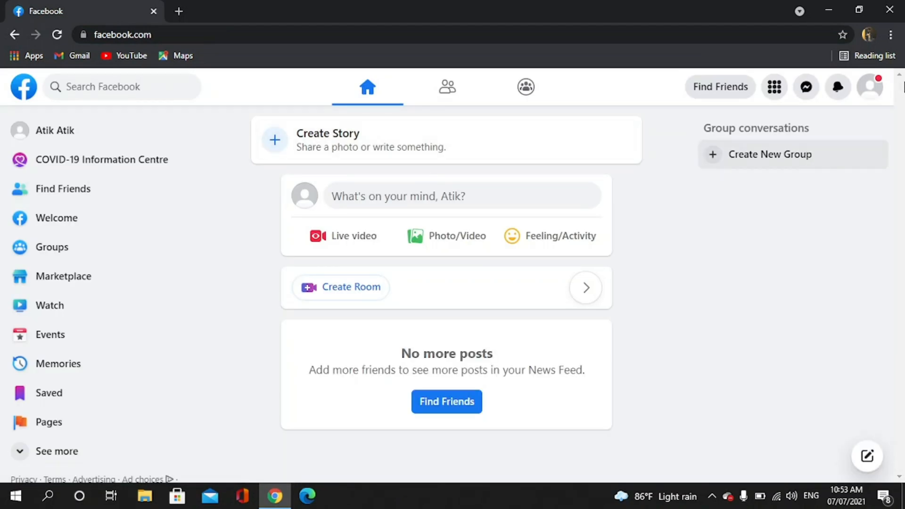
click(869, 86)
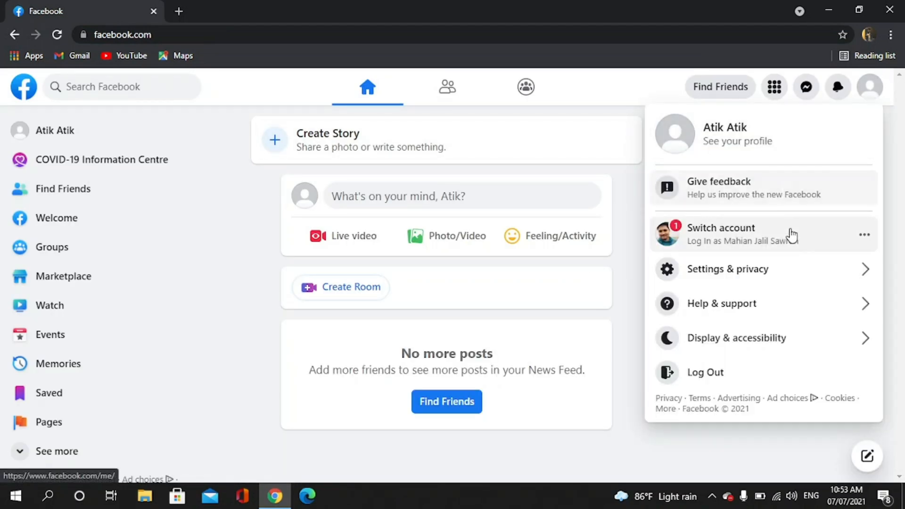
click(726, 268)
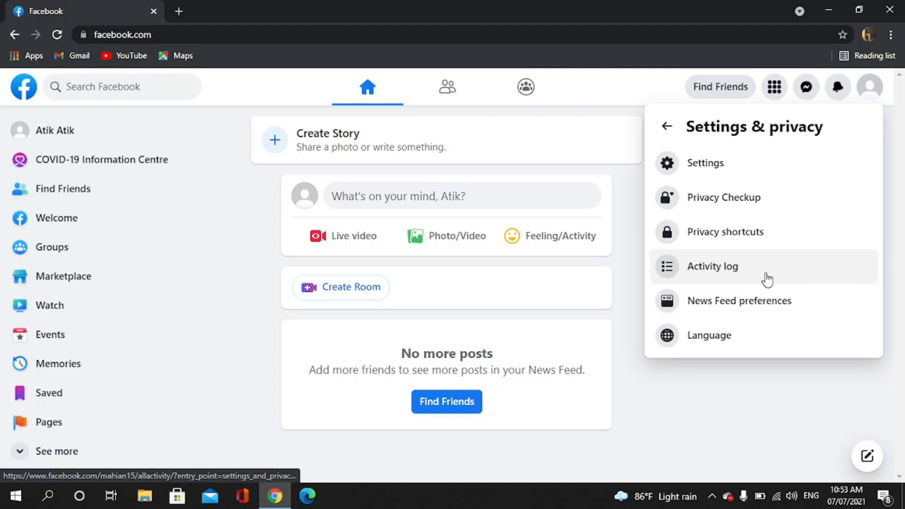
click(705, 163)
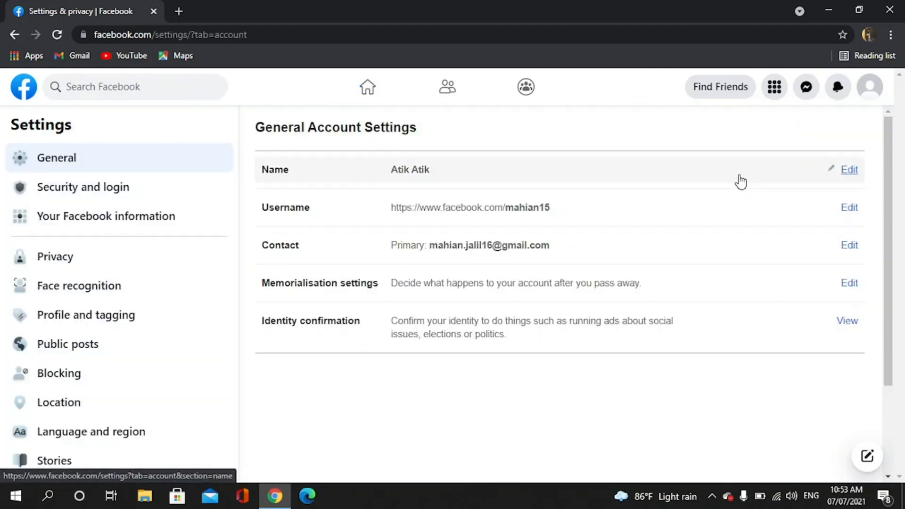
mouse_move(137, 347)
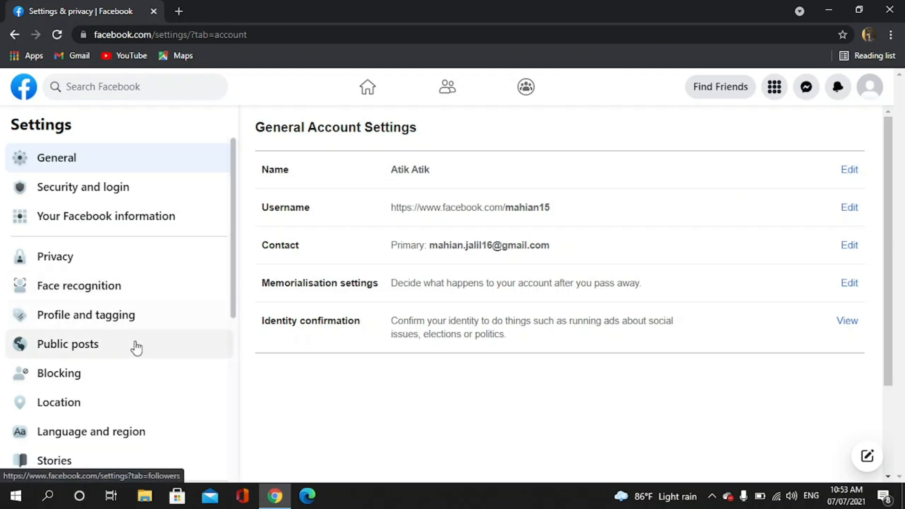
mouse_move(103, 321)
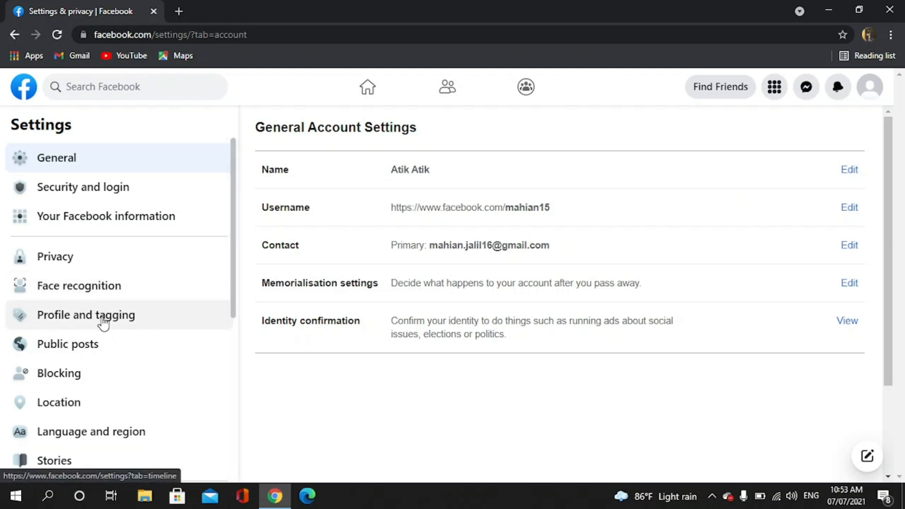
Show the Profile and tagging settings and bring the Reviewing section into view.
click(86, 315)
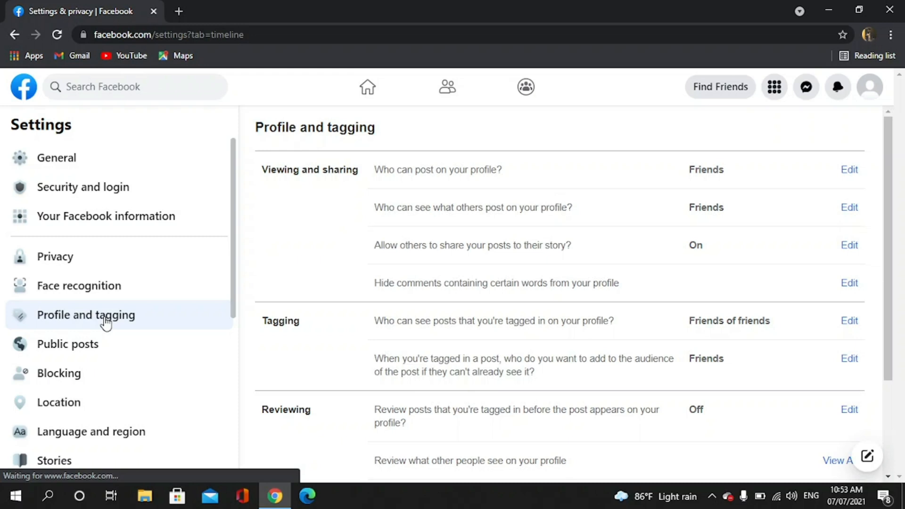
mouse_move(894, 221)
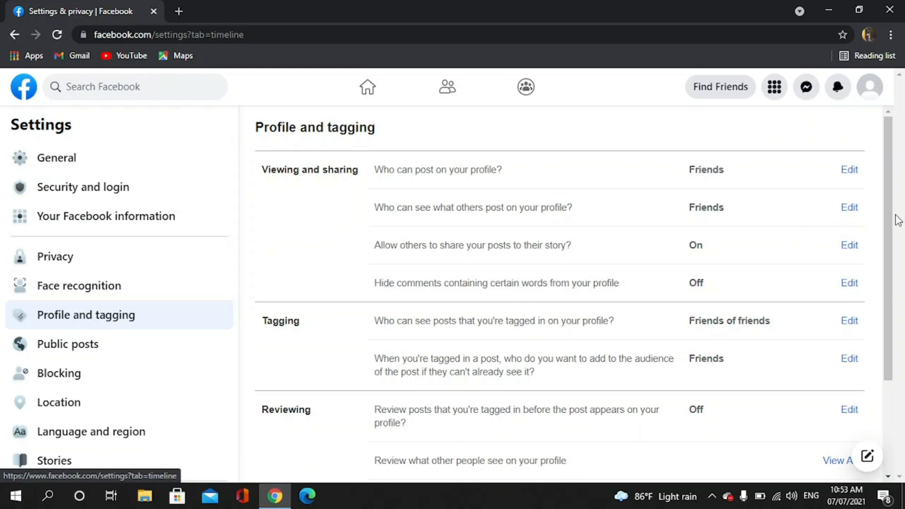
scroll(down, 3)
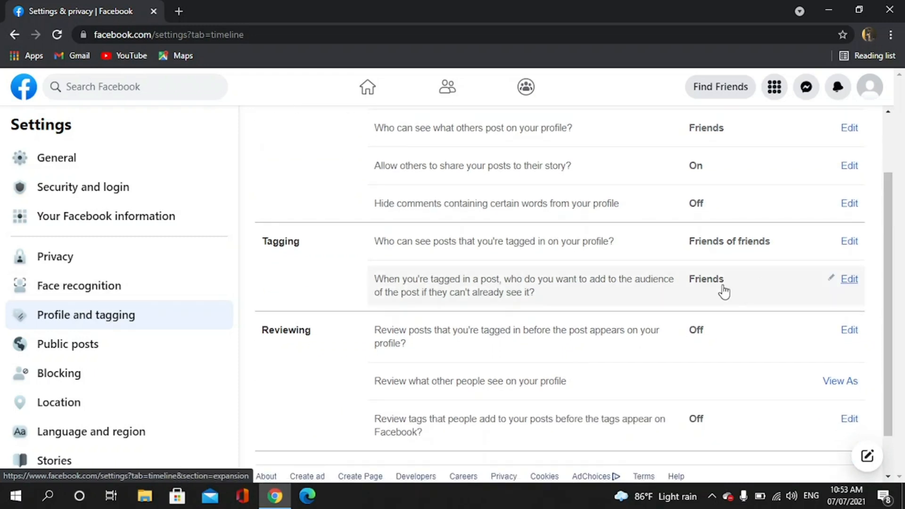
mouse_move(405, 337)
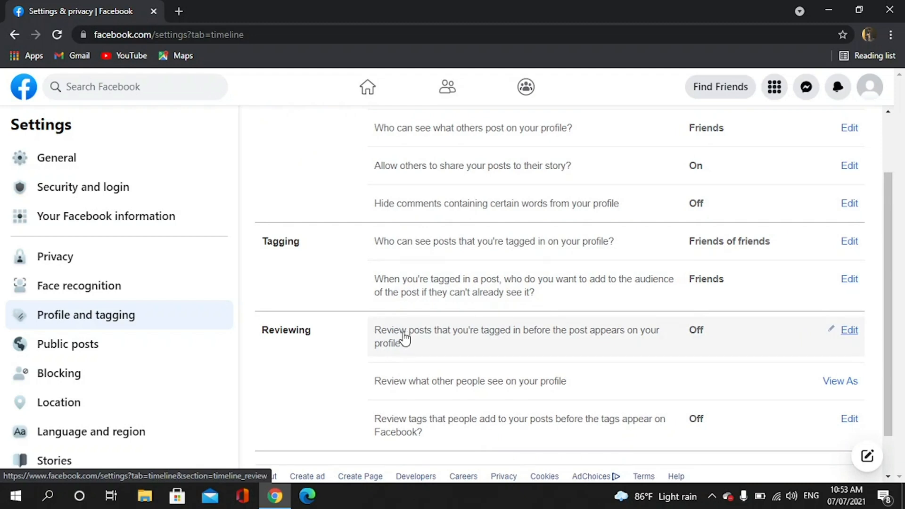
mouse_move(494, 339)
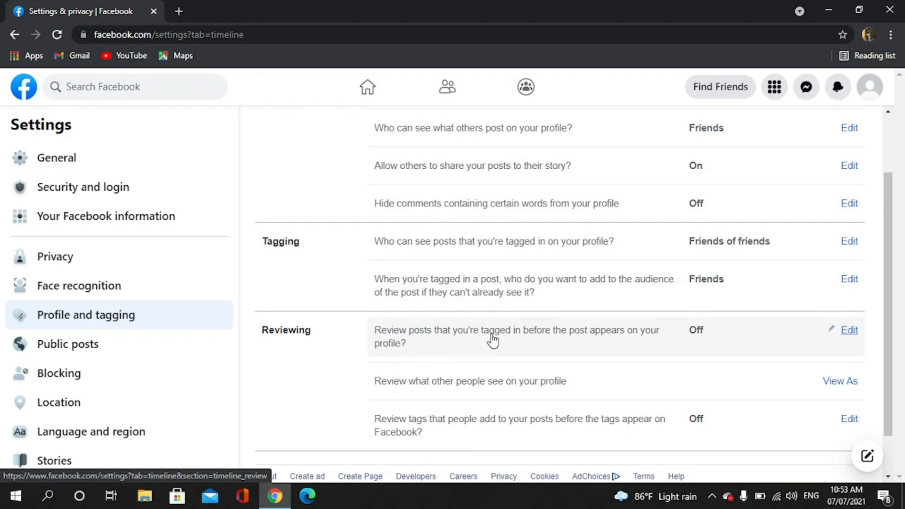
mouse_move(599, 339)
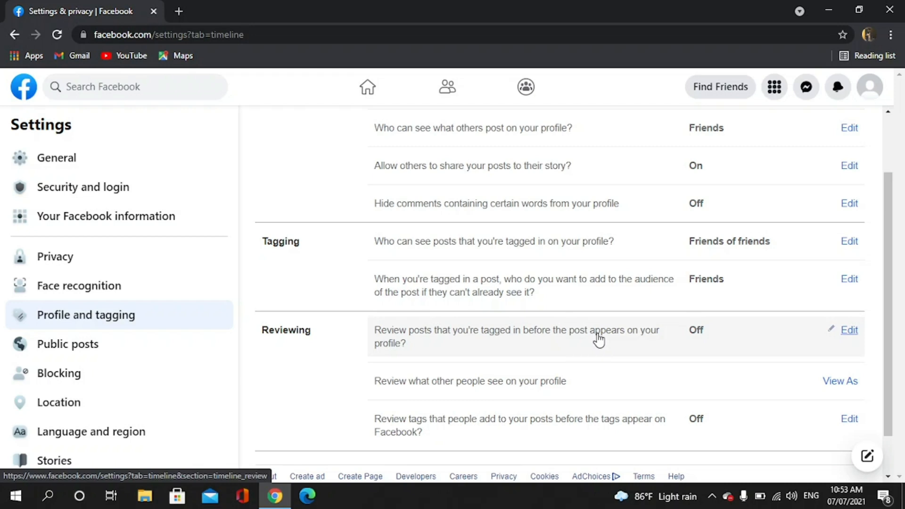
mouse_move(850, 340)
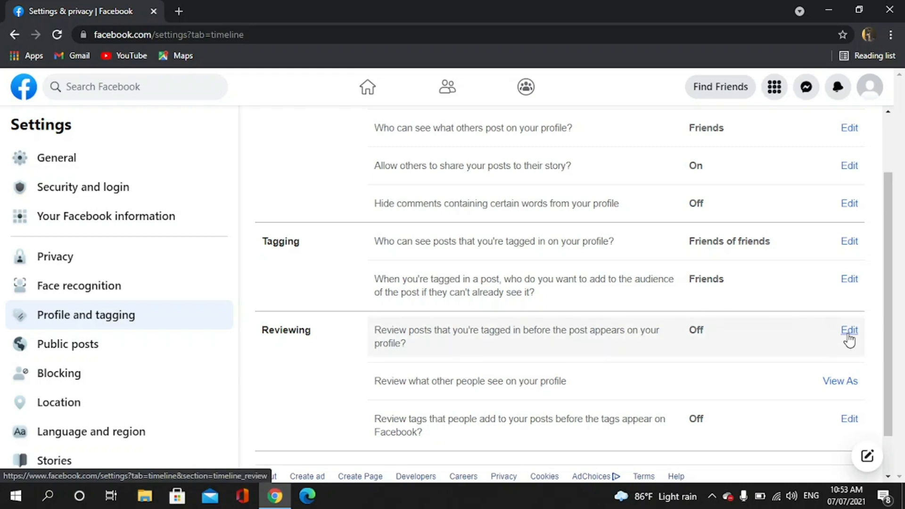
Set 'Review posts you're tagged in' to Enabled and close its editor.
click(850, 330)
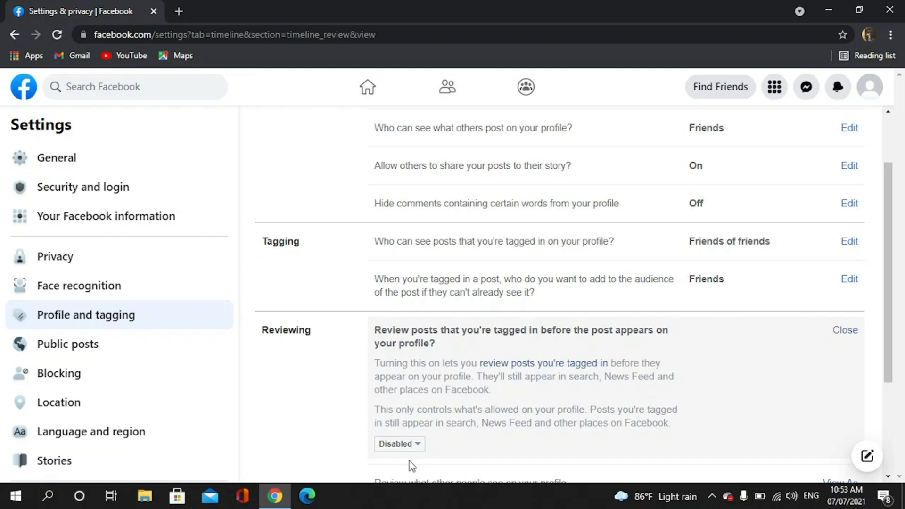
click(397, 443)
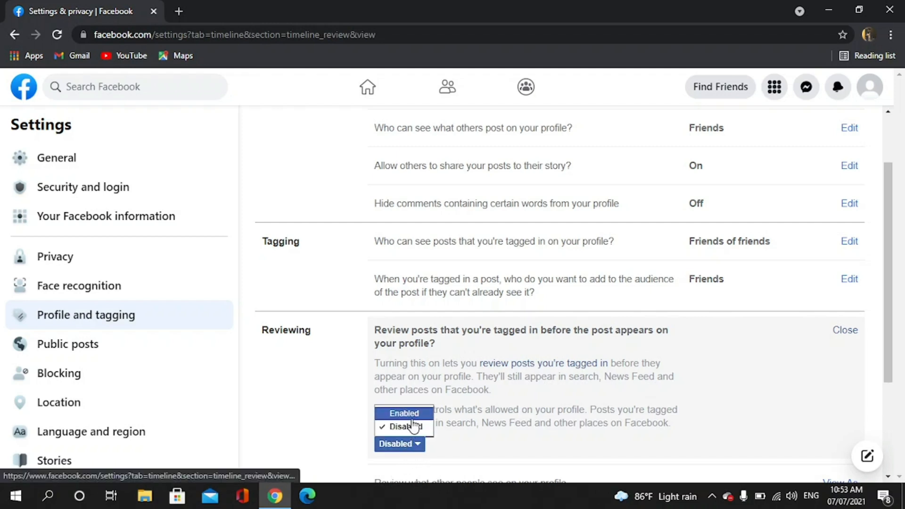
click(405, 413)
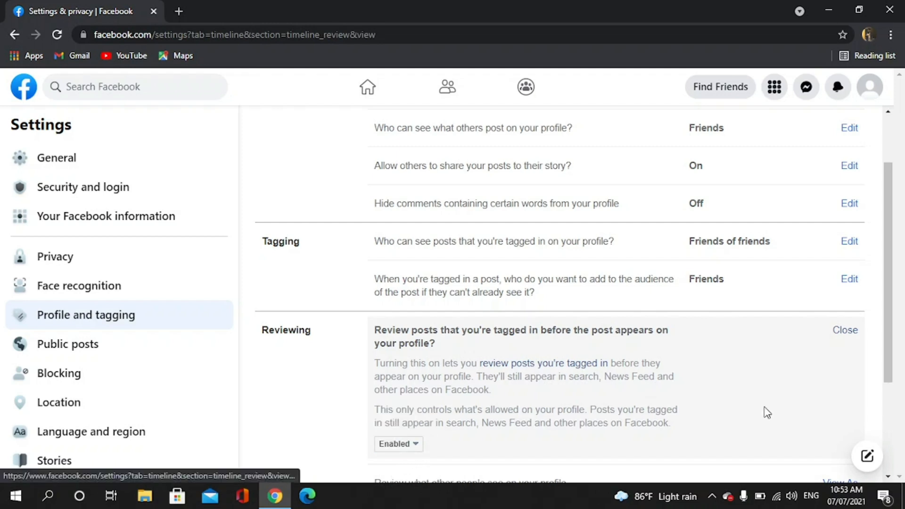
click(845, 330)
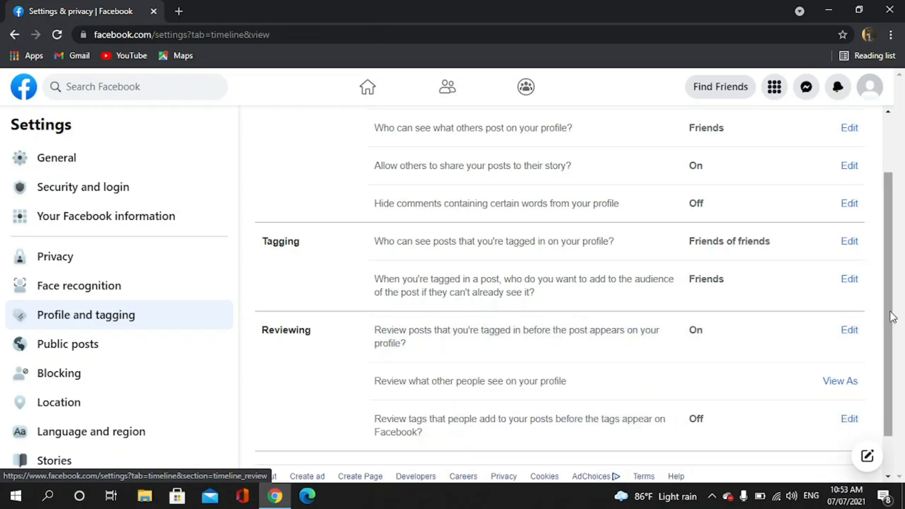
scroll(down, 3)
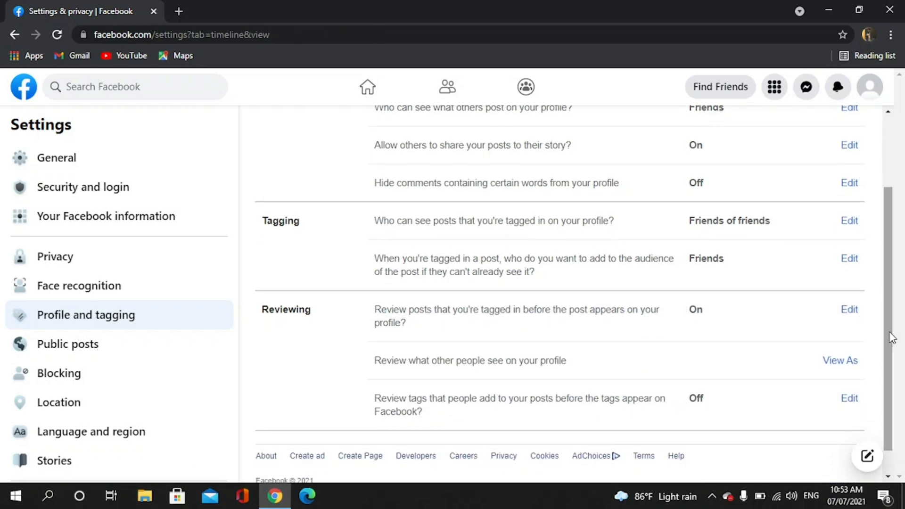
mouse_move(843, 382)
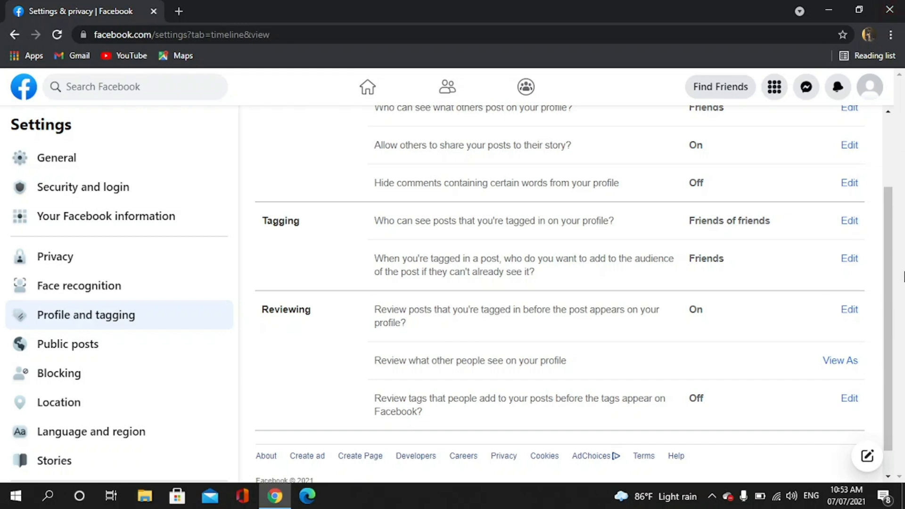
mouse_move(628, 404)
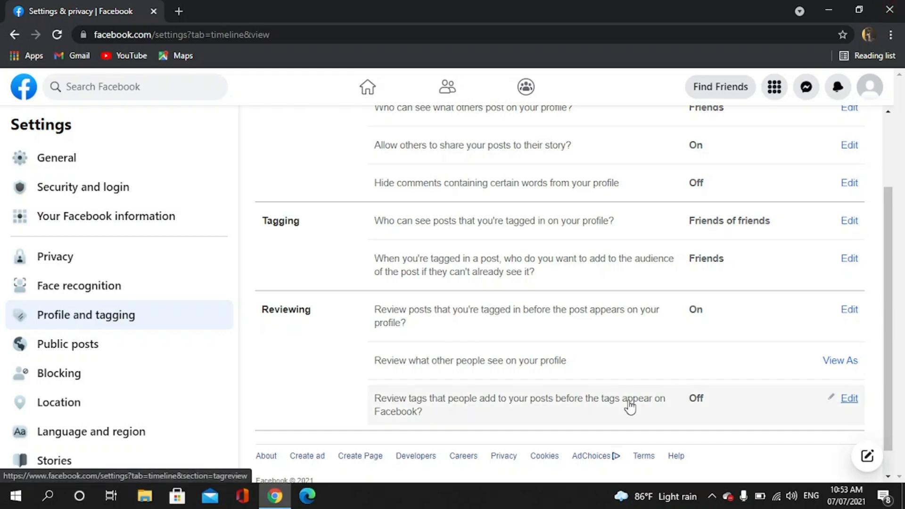
mouse_move(615, 397)
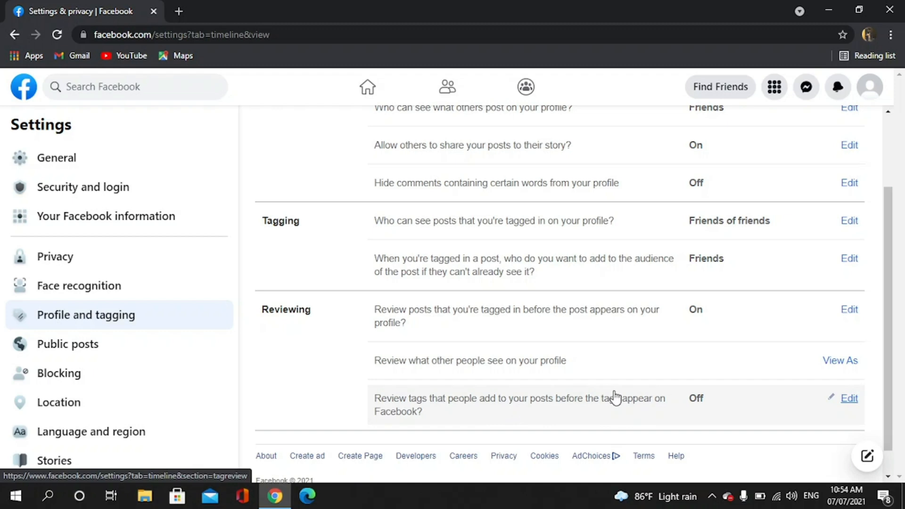
mouse_move(854, 407)
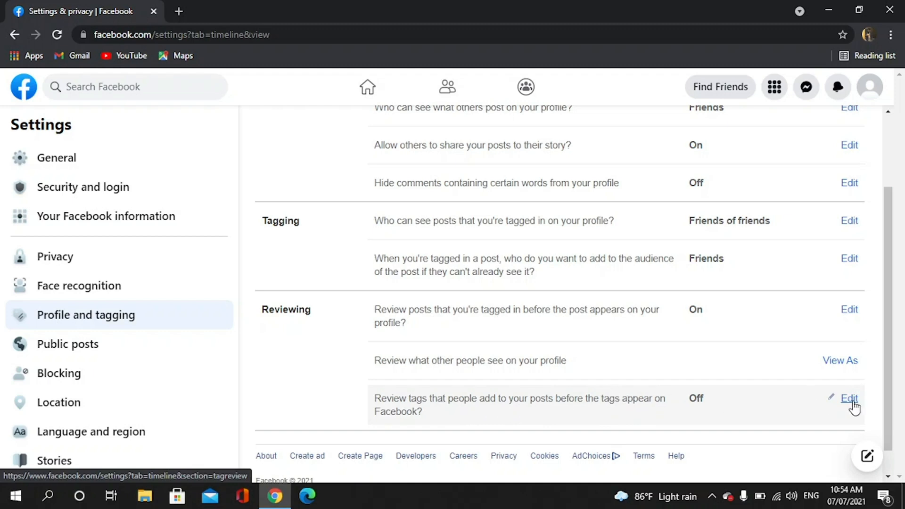
Set 'Review tags that people add to your posts' to Enabled and close its editor.
click(849, 398)
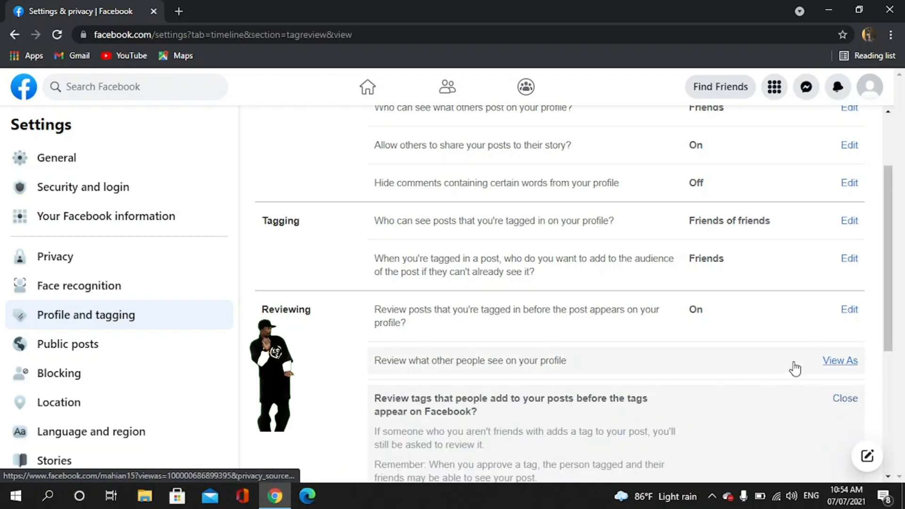
scroll(down, 3)
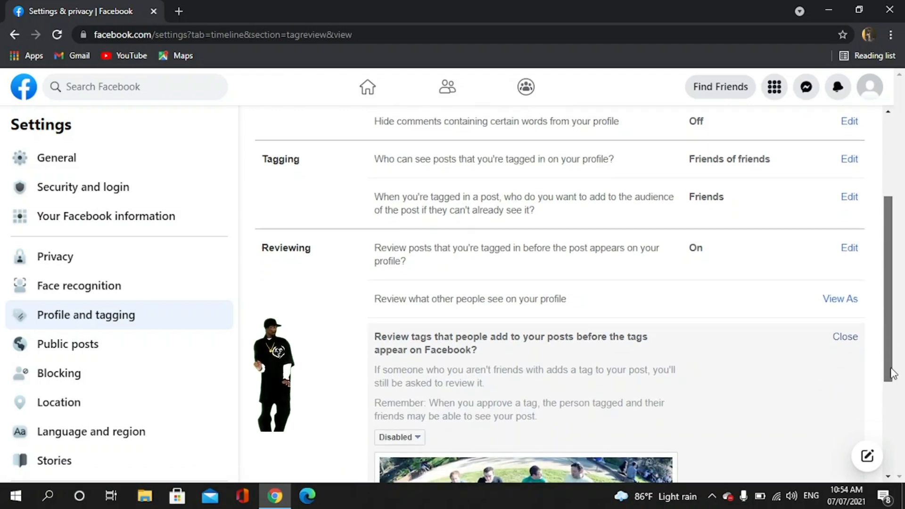
scroll(down, 3)
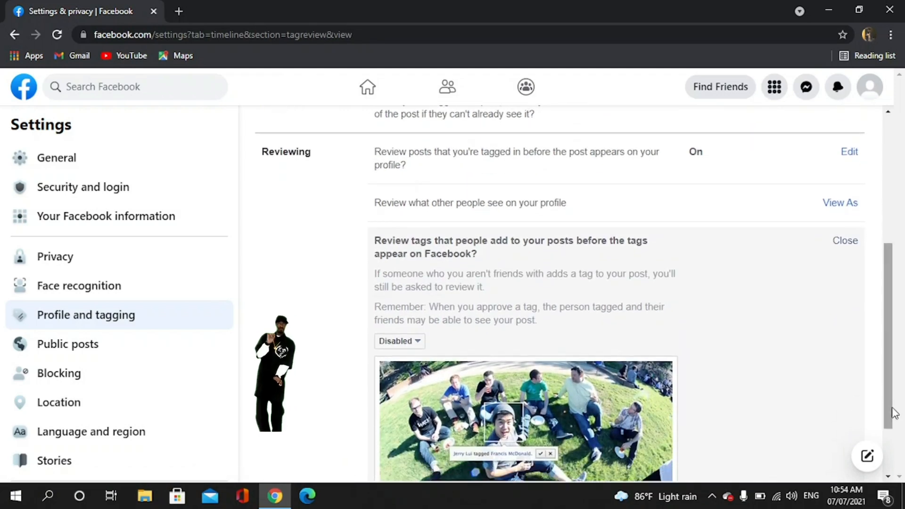
click(399, 342)
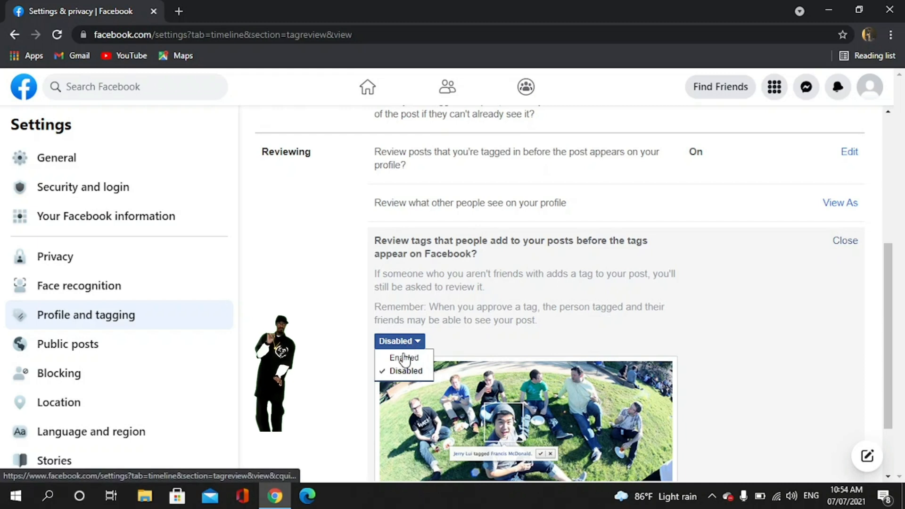
click(404, 357)
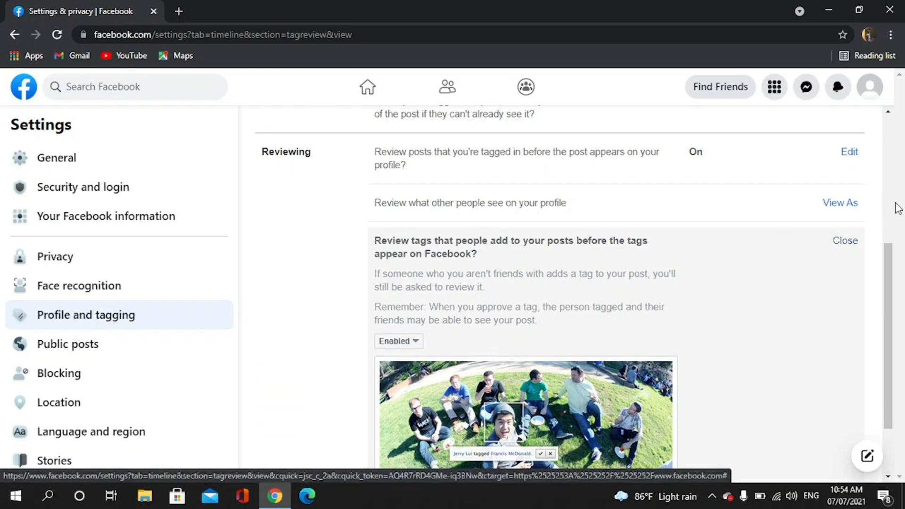
click(844, 240)
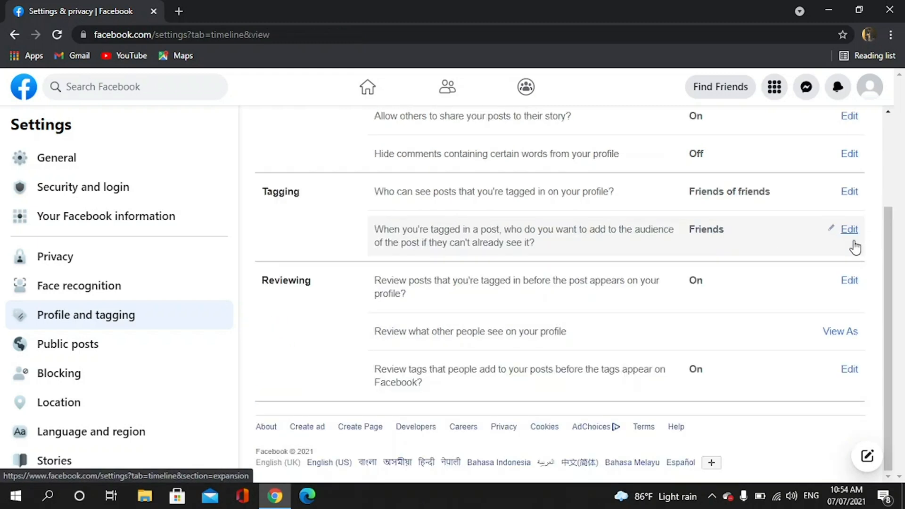